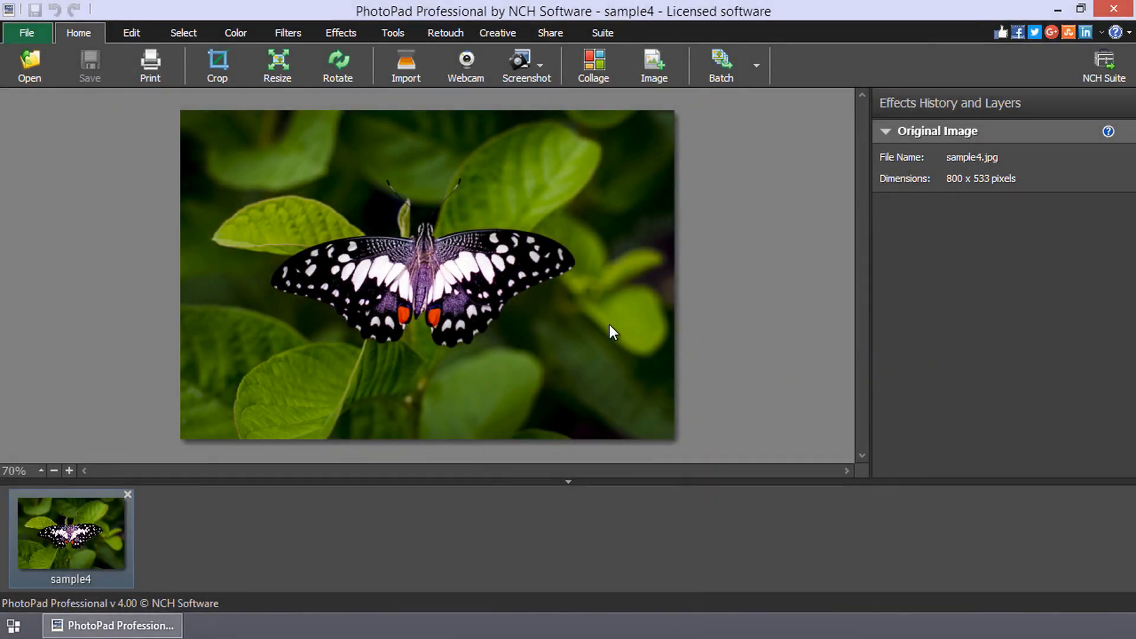
- Open the Print dialog for the butterfly photo from the Home toolbar
left_click(150, 66)
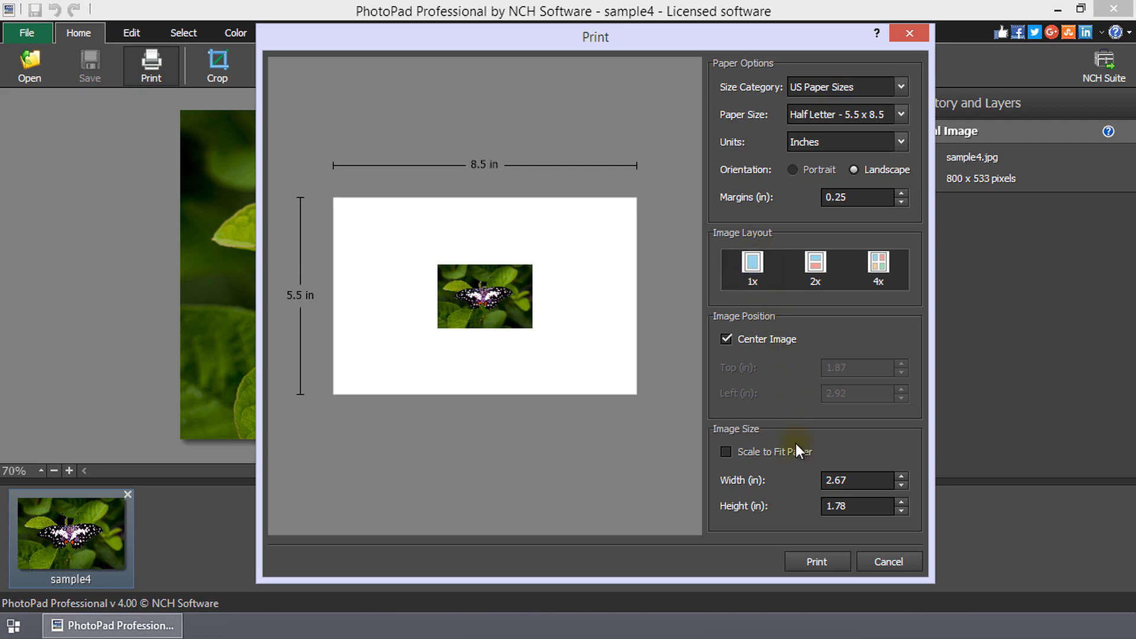
- Enable Scale to Fit Paper and print the photo on half-letter landscape paper
left_click(726, 452)
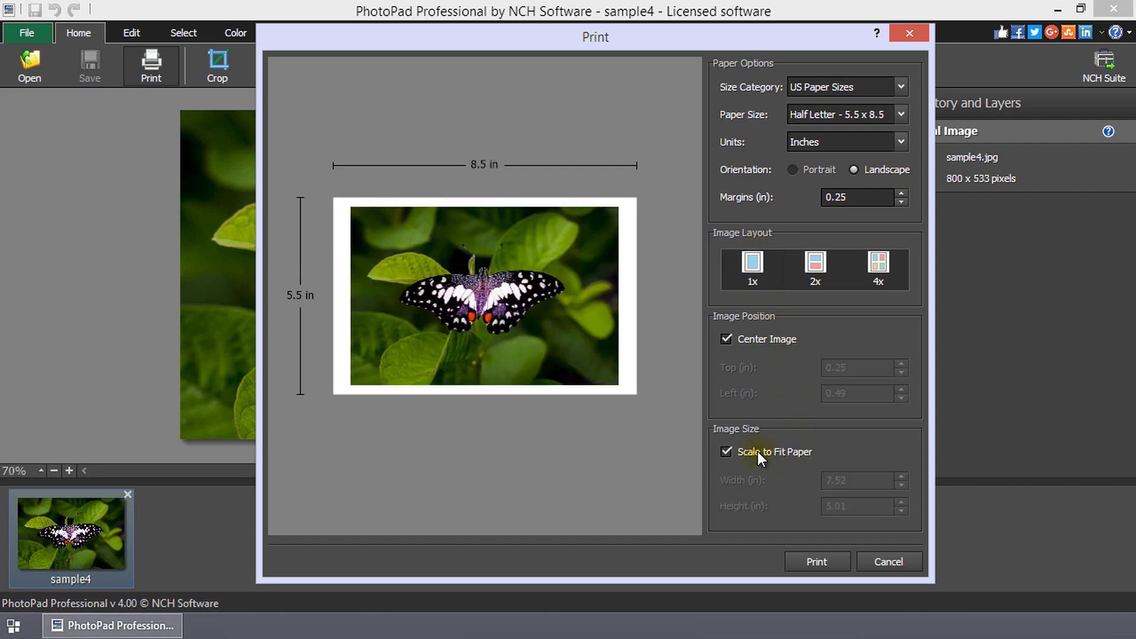
left_click(727, 451)
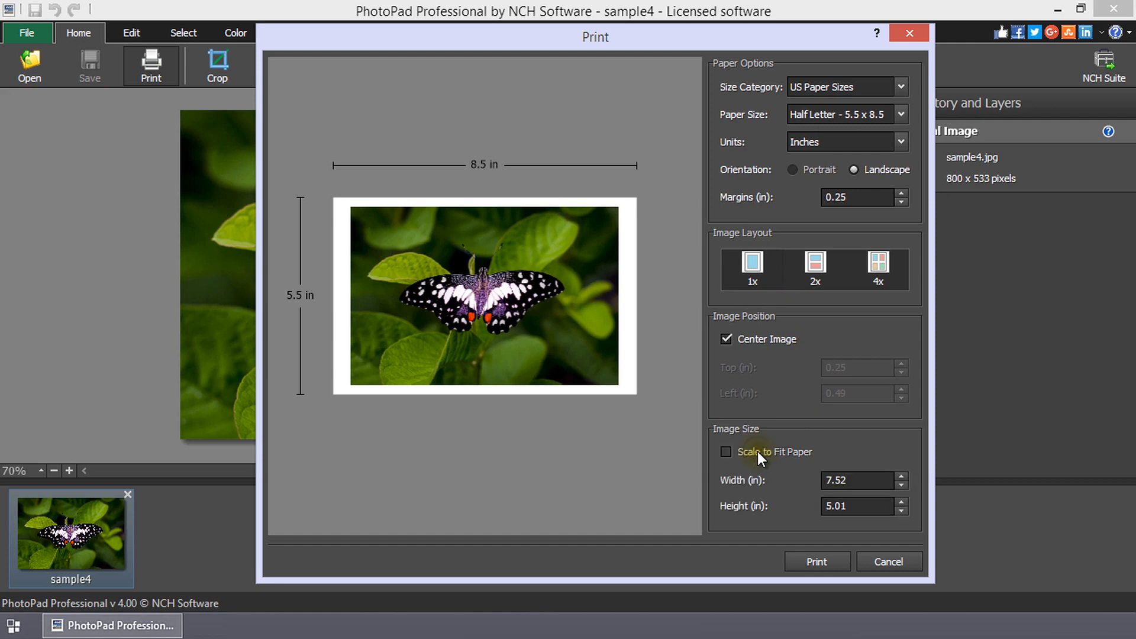
left_click(725, 451)
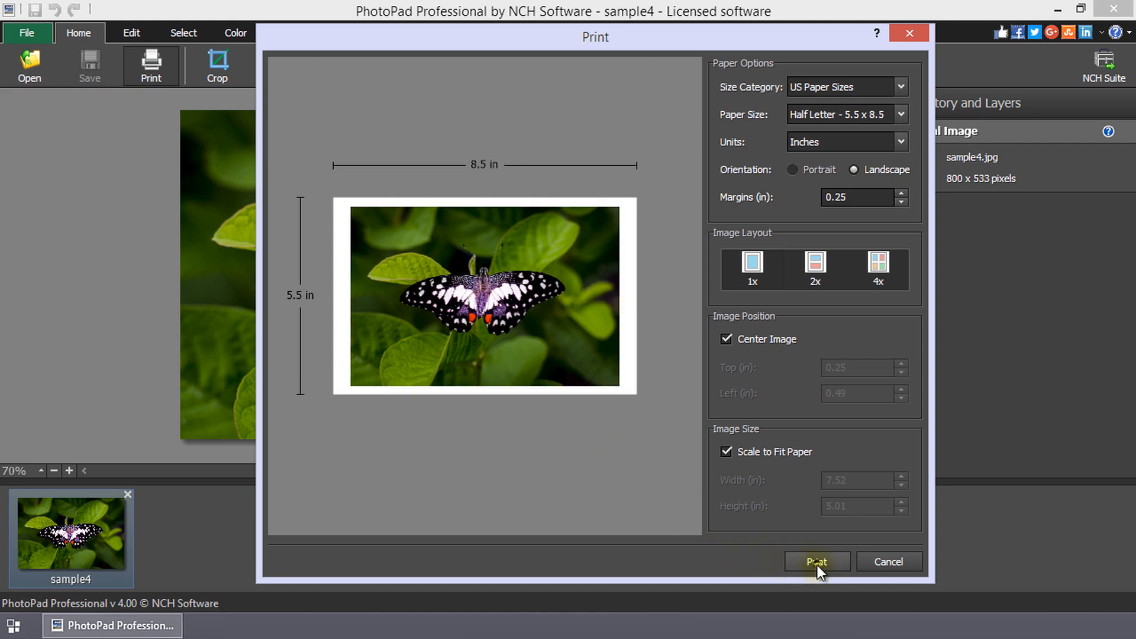
left_click(817, 561)
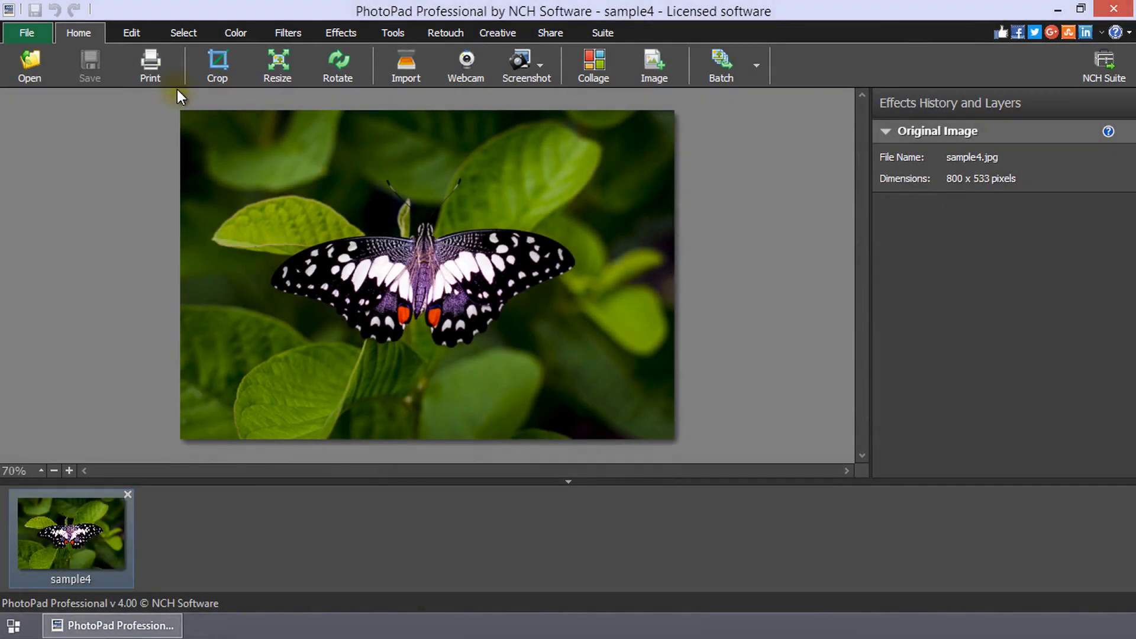
mouse_move(150, 65)
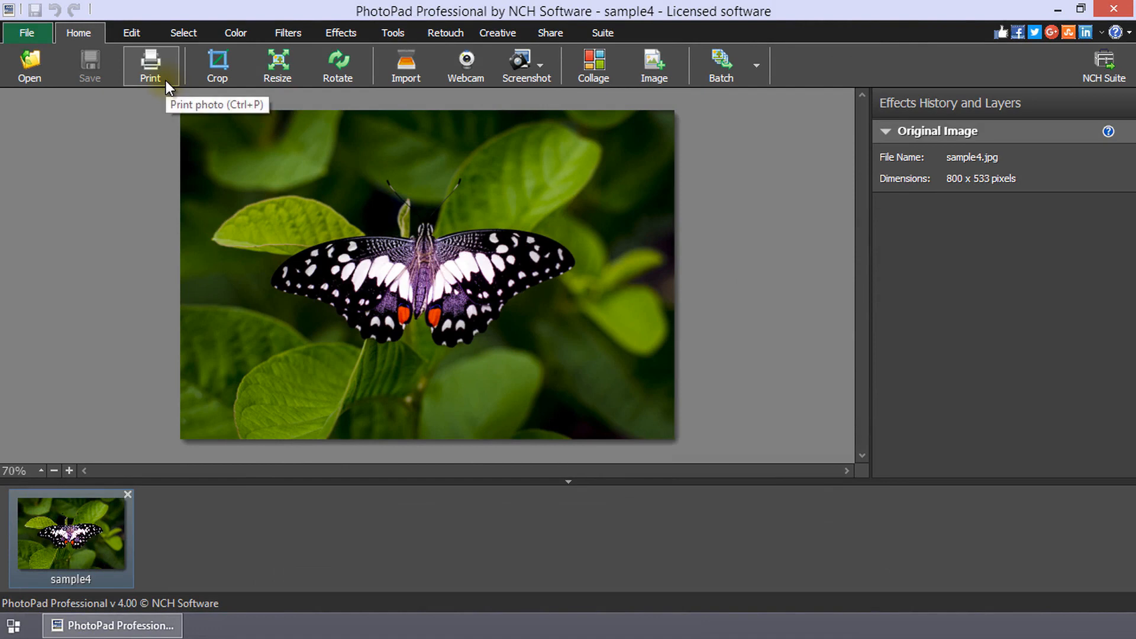
mouse_move(123, 69)
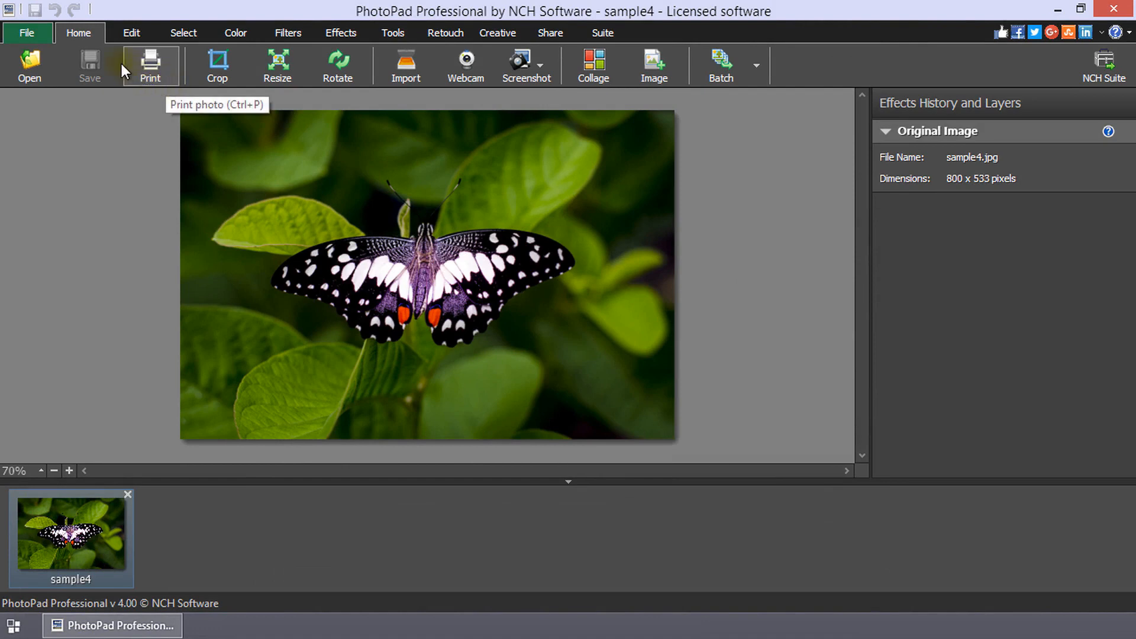
- Reopen the Print dialog via File > Print..
left_click(27, 33)
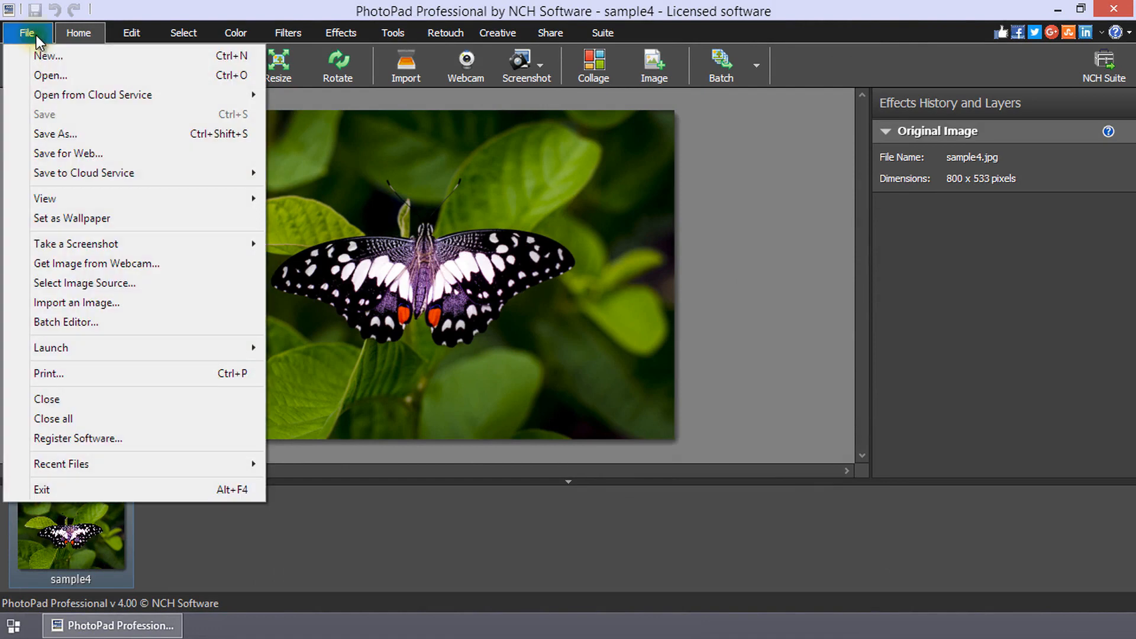
left_click(48, 373)
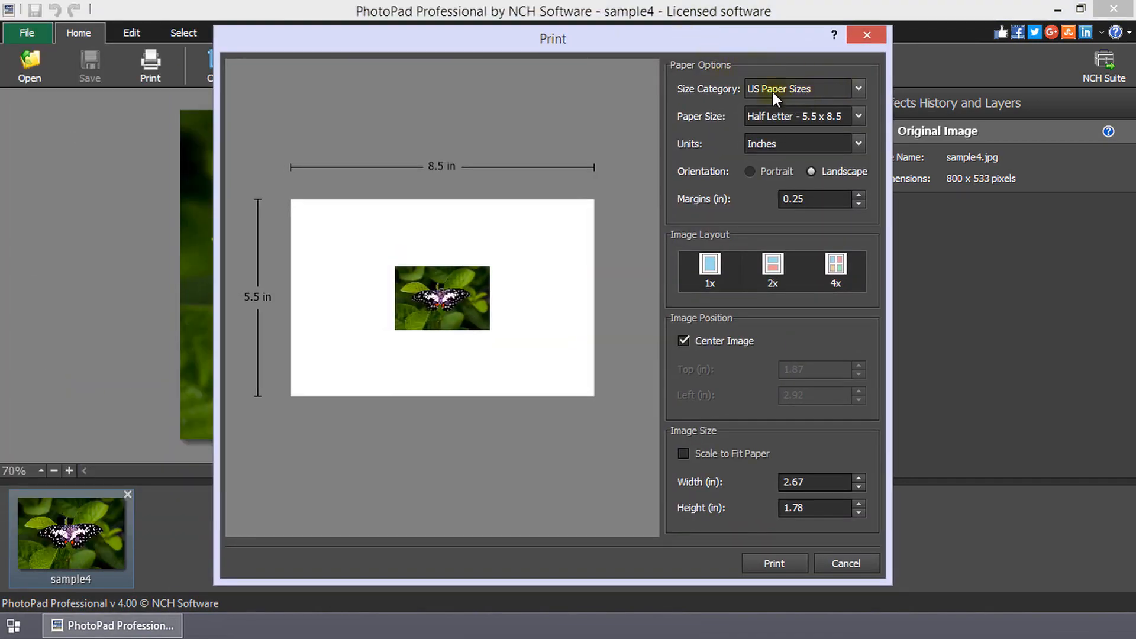
mouse_move(877, 93)
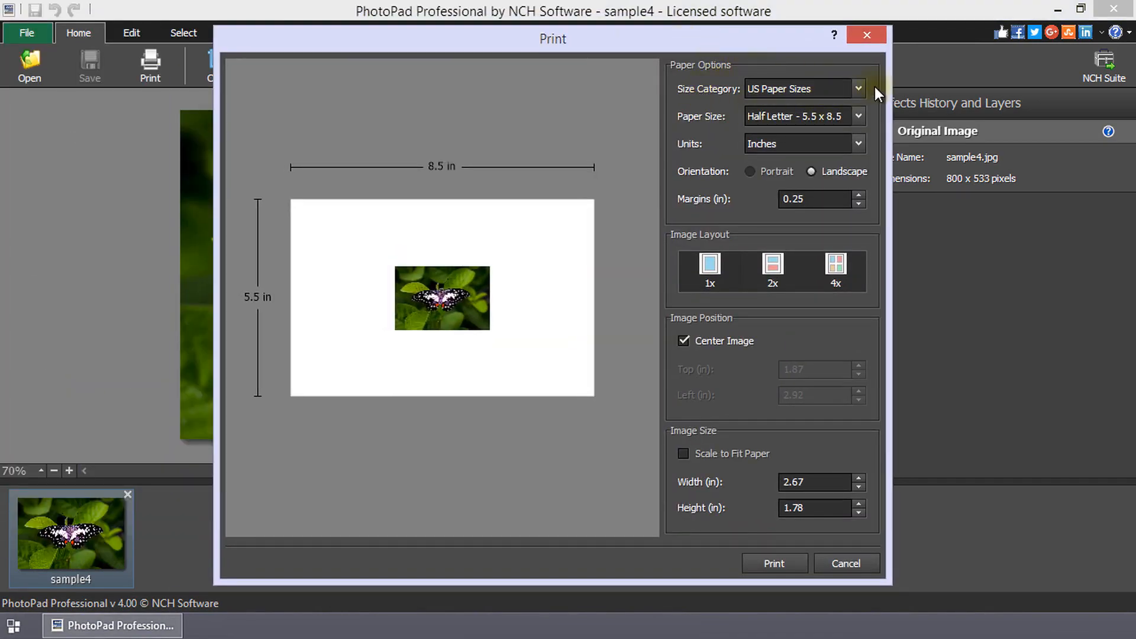
- Set the paper size to B7 from the B Paper Sizes category
left_click(858, 88)
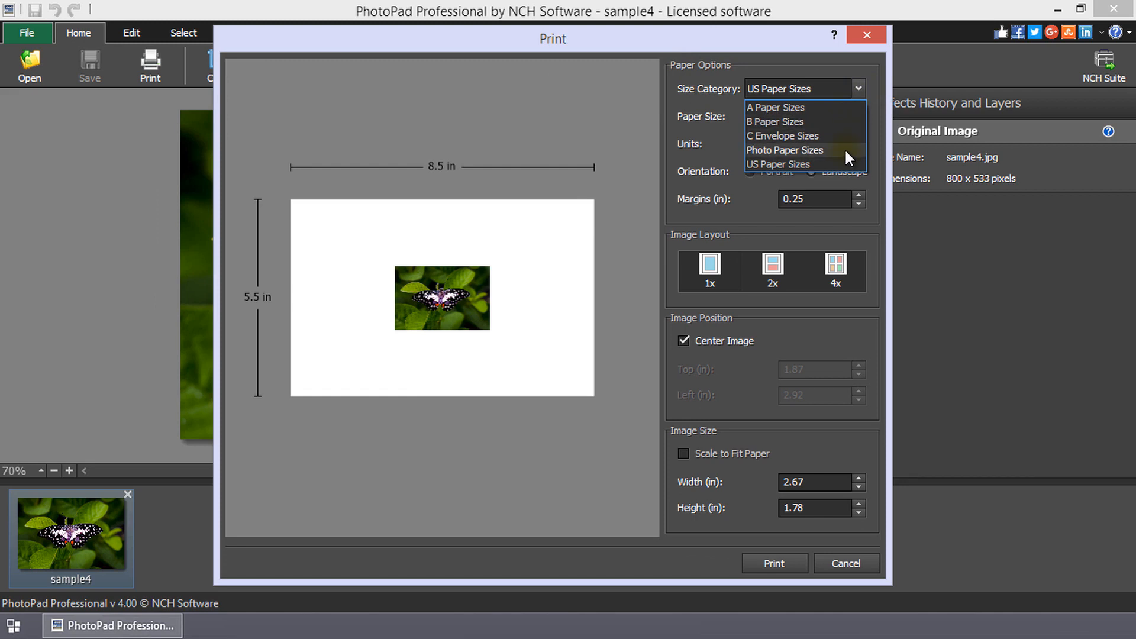
mouse_move(839, 172)
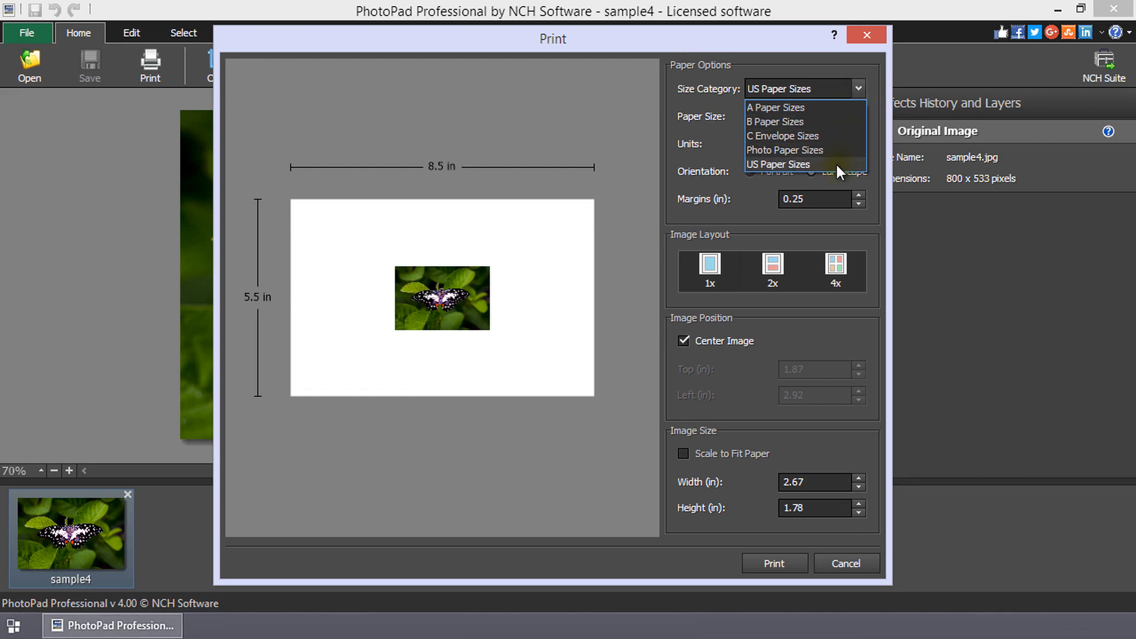
left_click(775, 120)
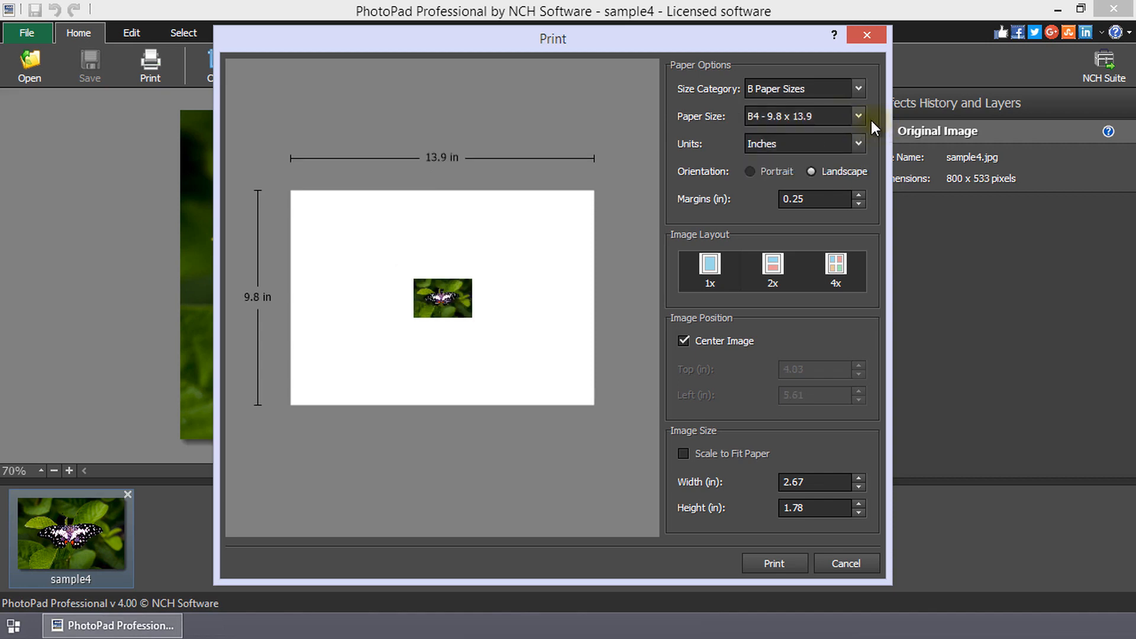
left_click(858, 116)
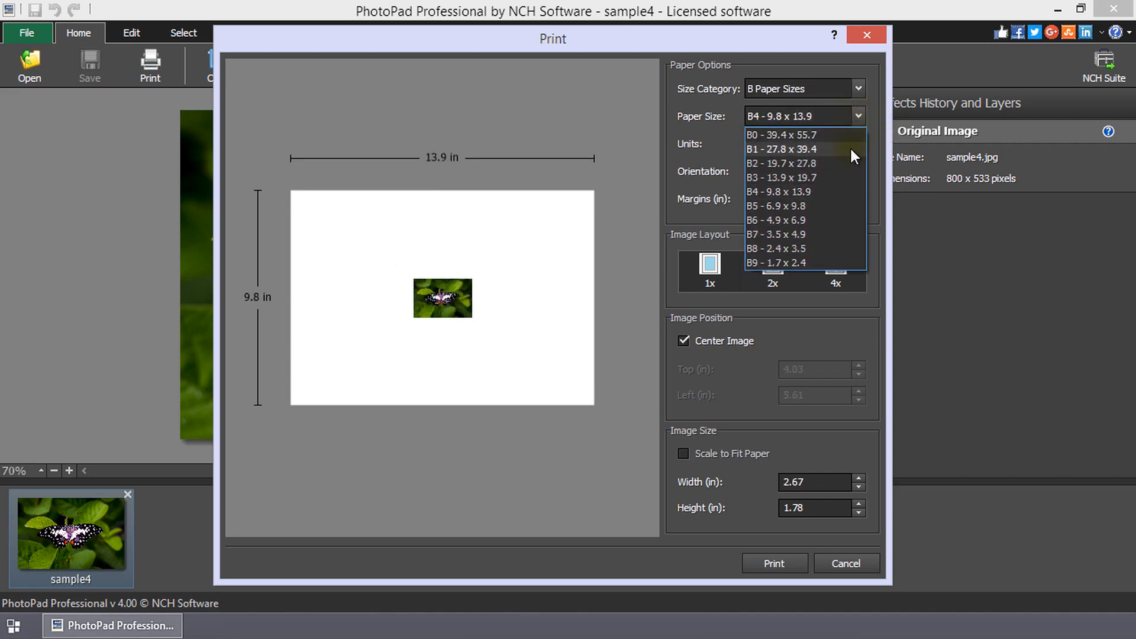
left_click(776, 234)
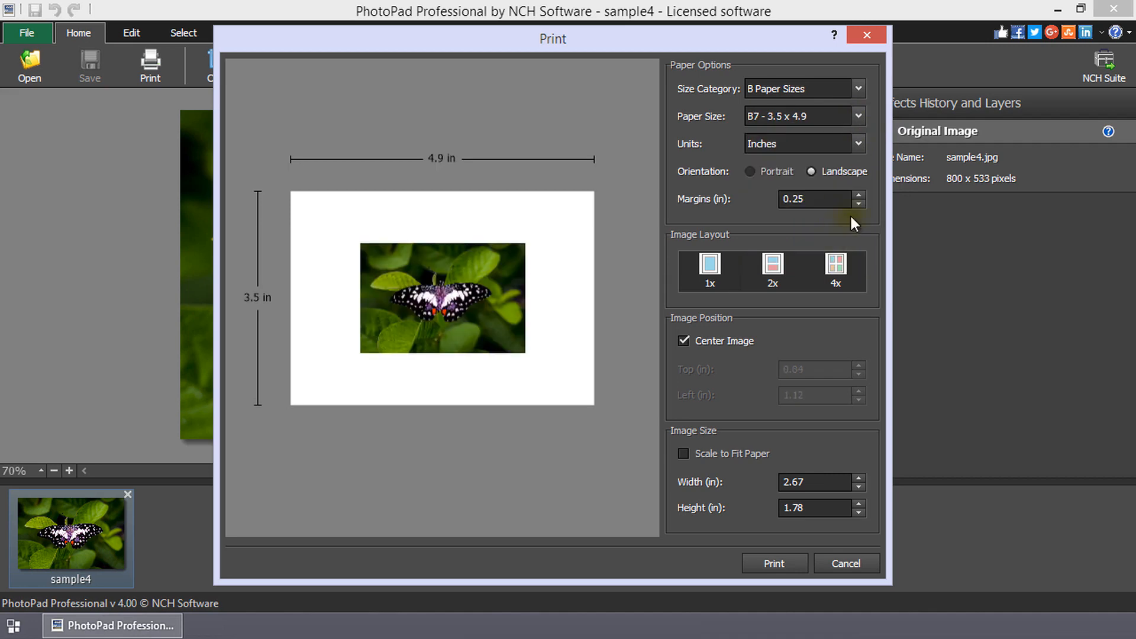
- Set the page orientation to landscape after briefly trying portrait
left_click(858, 144)
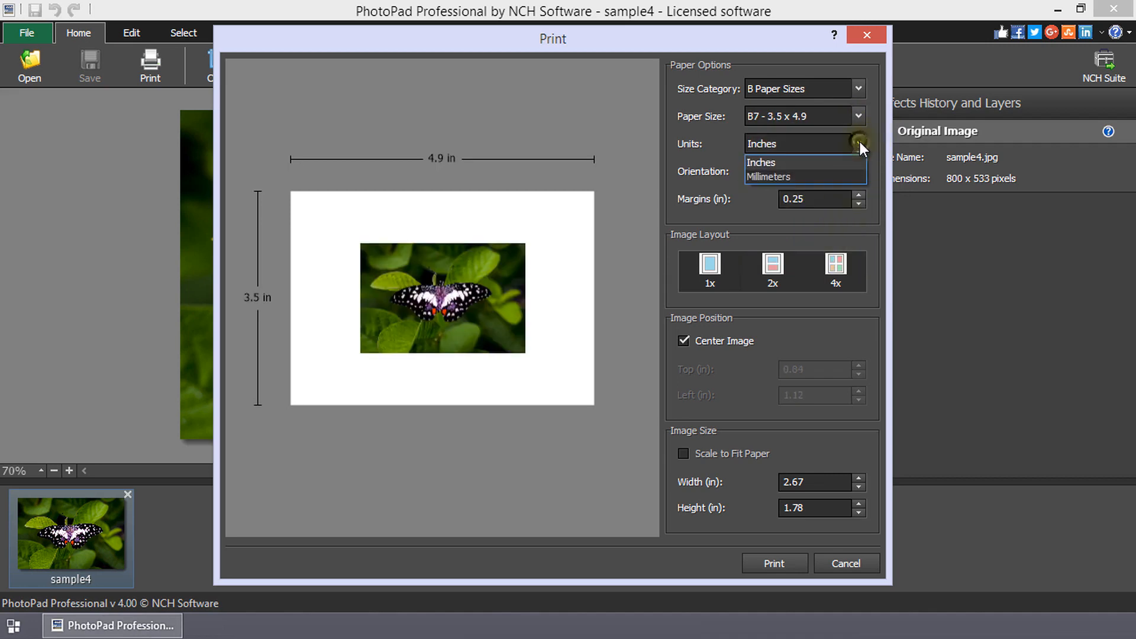
left_click(770, 176)
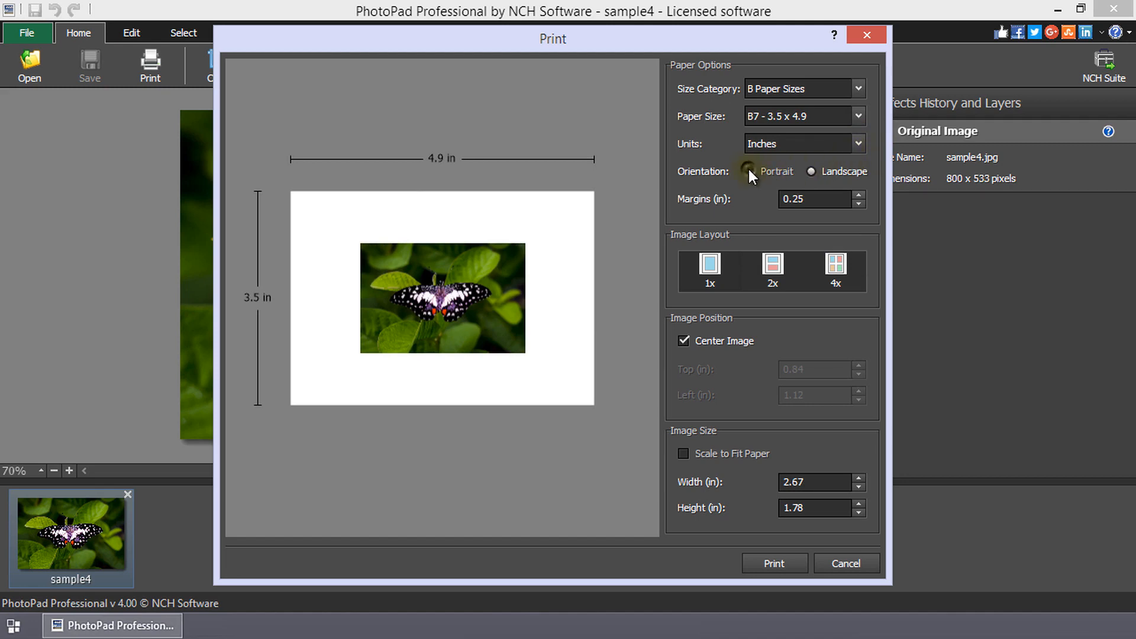
left_click(813, 171)
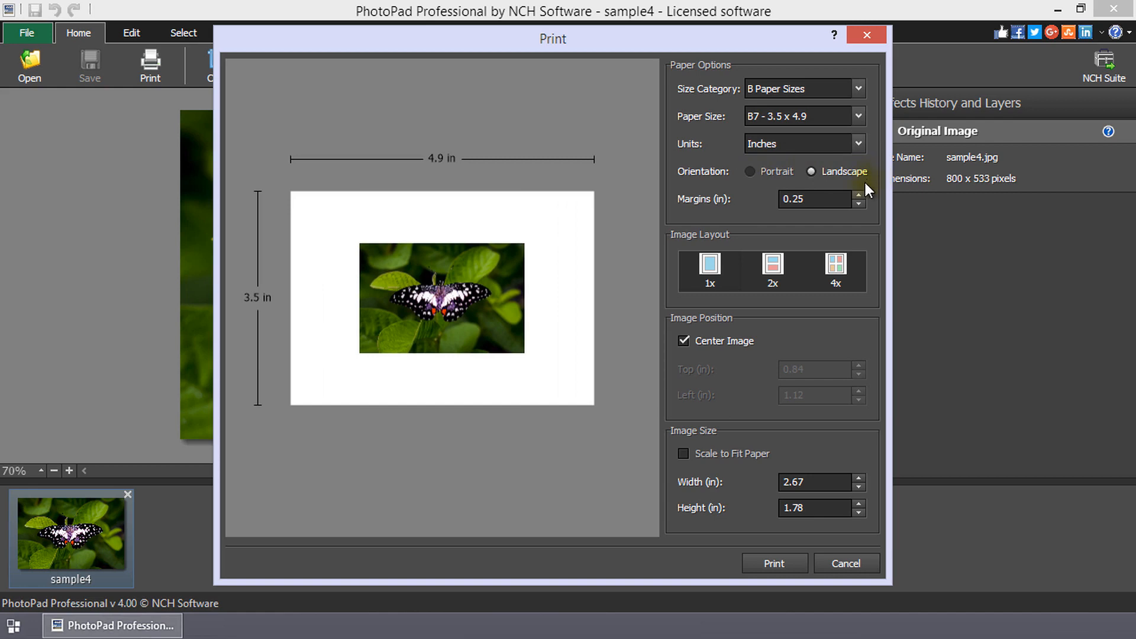
left_click(442, 298)
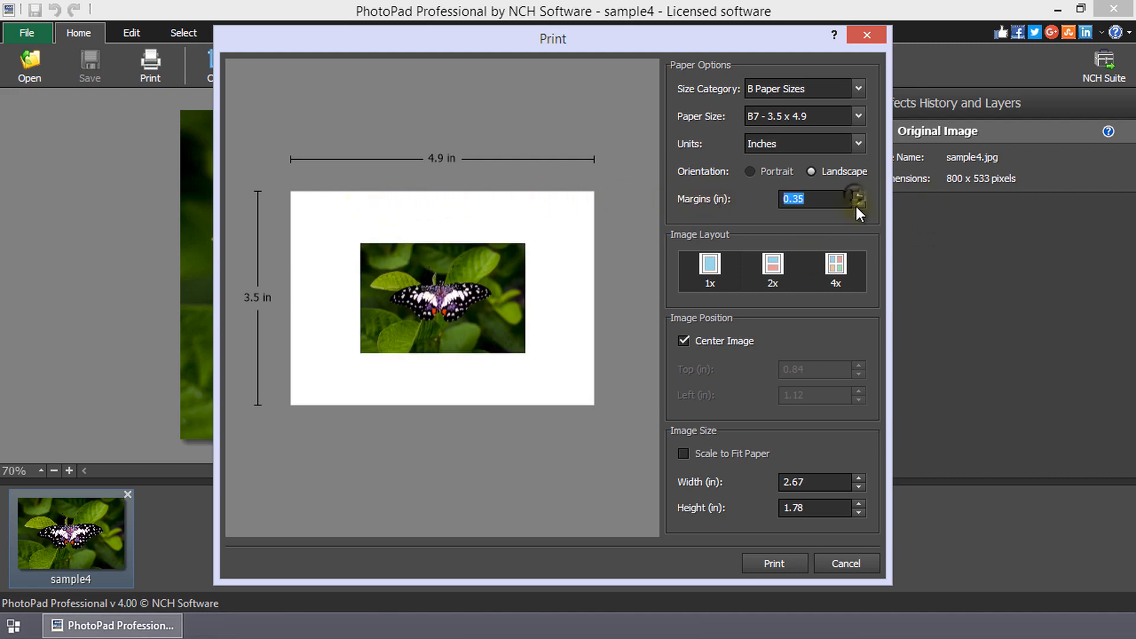
- Raise the margin to 0.35 in and lay out four copies of the photo, each 1.92 x 1.28 in
left_click(772, 270)
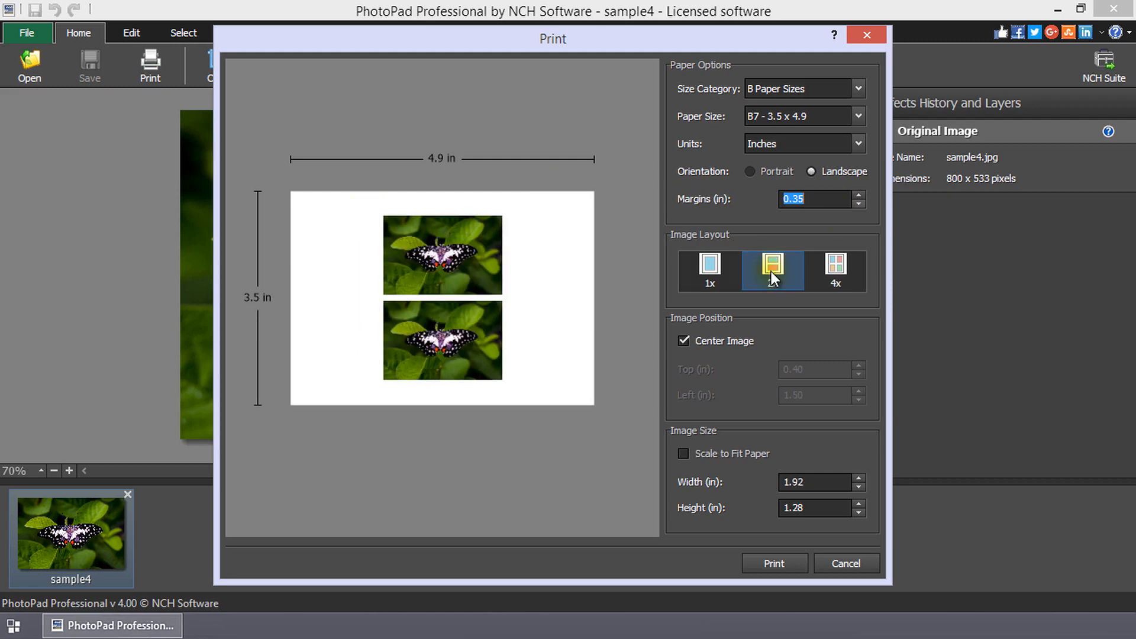
left_click(709, 271)
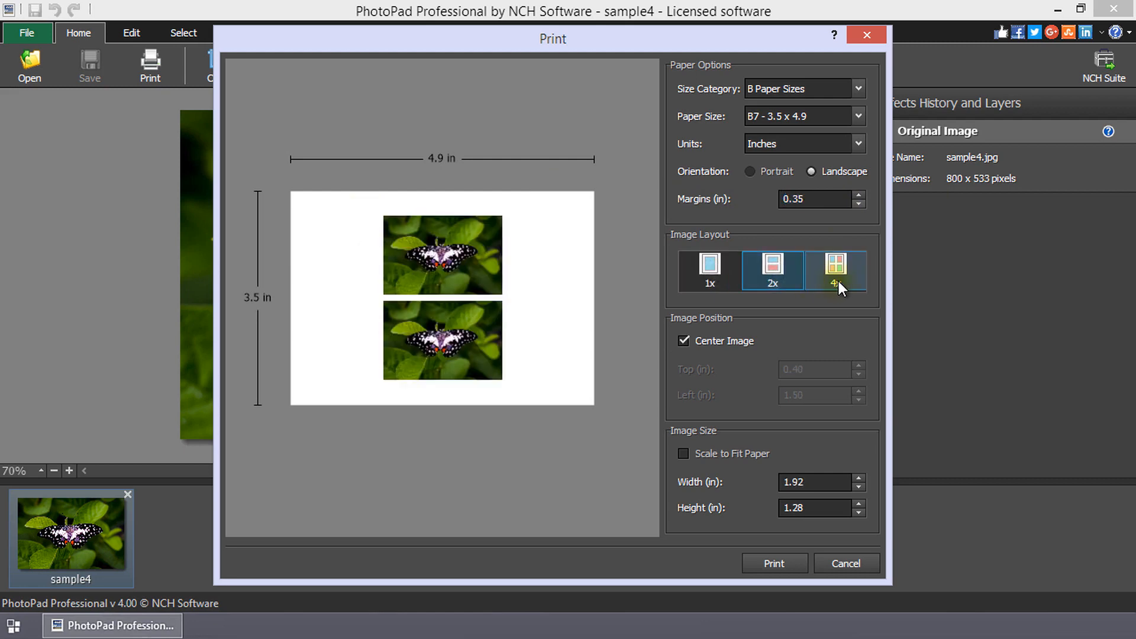
left_click(835, 271)
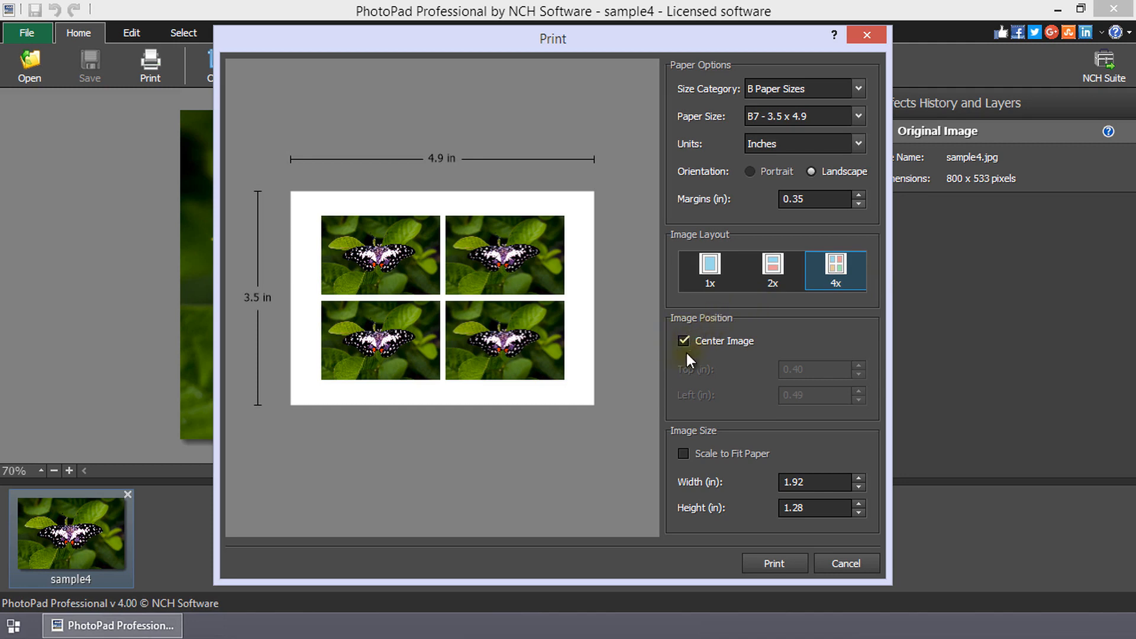
- Turn off Center Image and nudge the Top and Left photo offsets
left_click(682, 341)
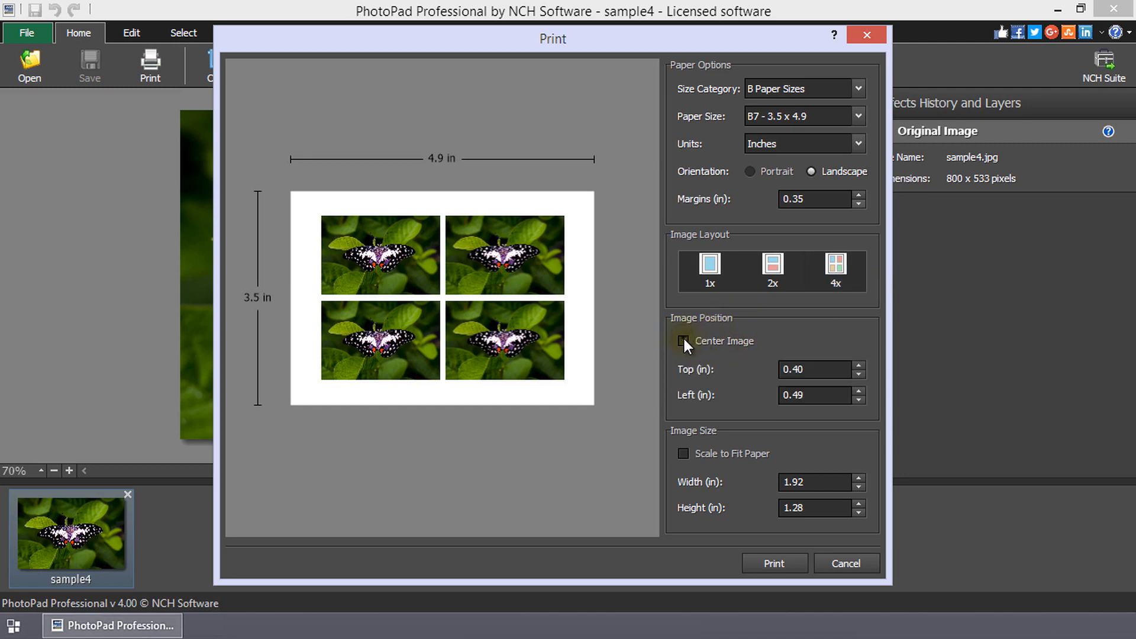
left_click(859, 365)
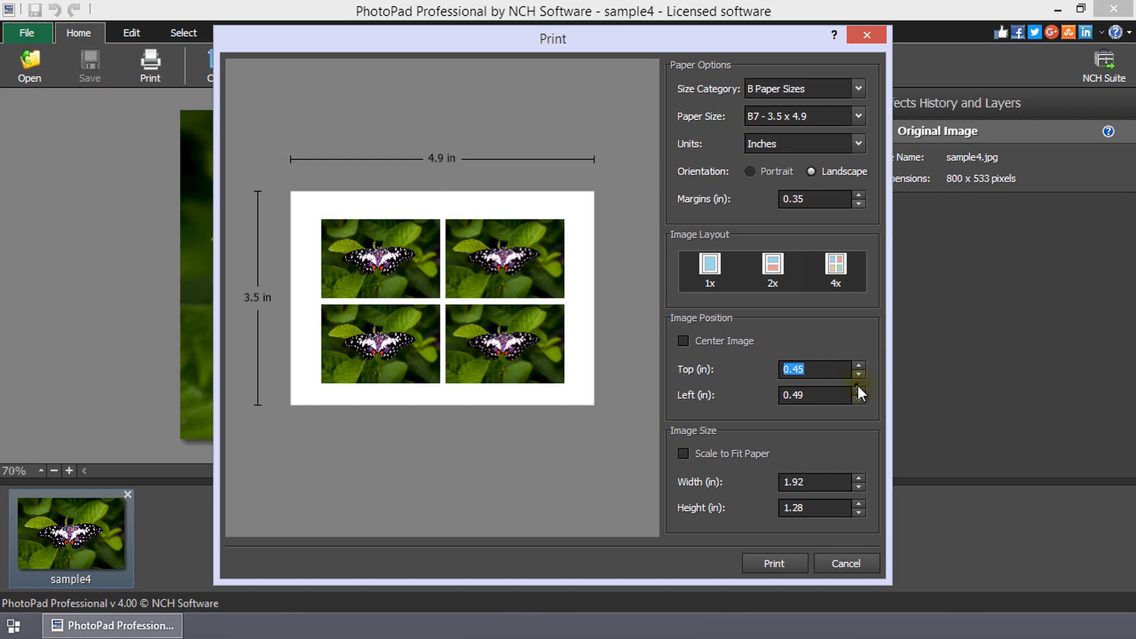
left_click(859, 390)
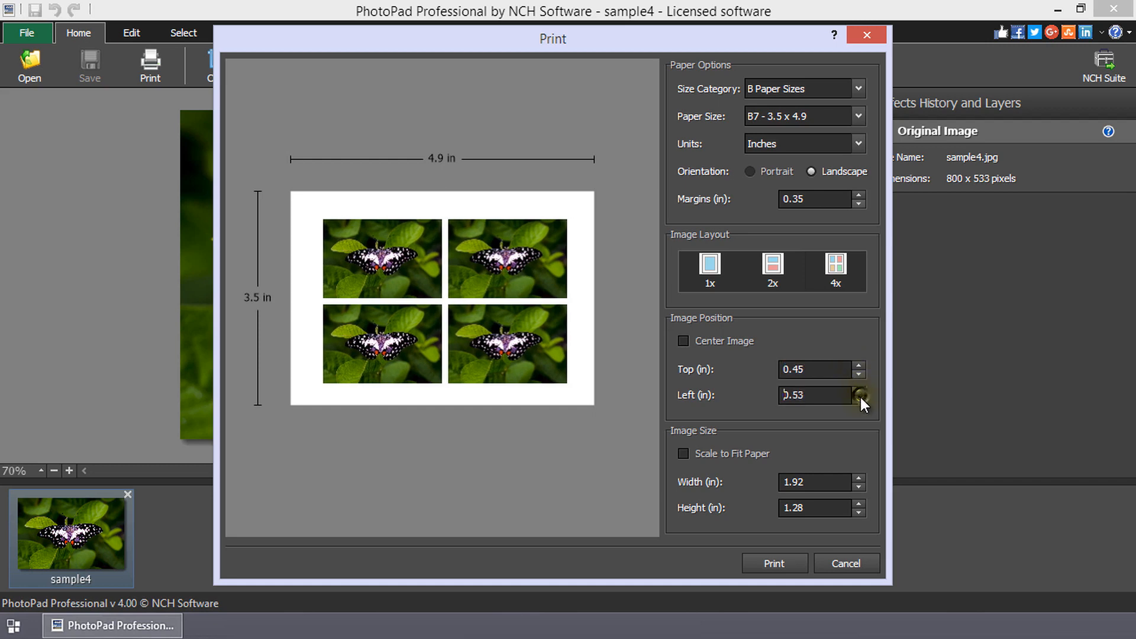
left_click(860, 390)
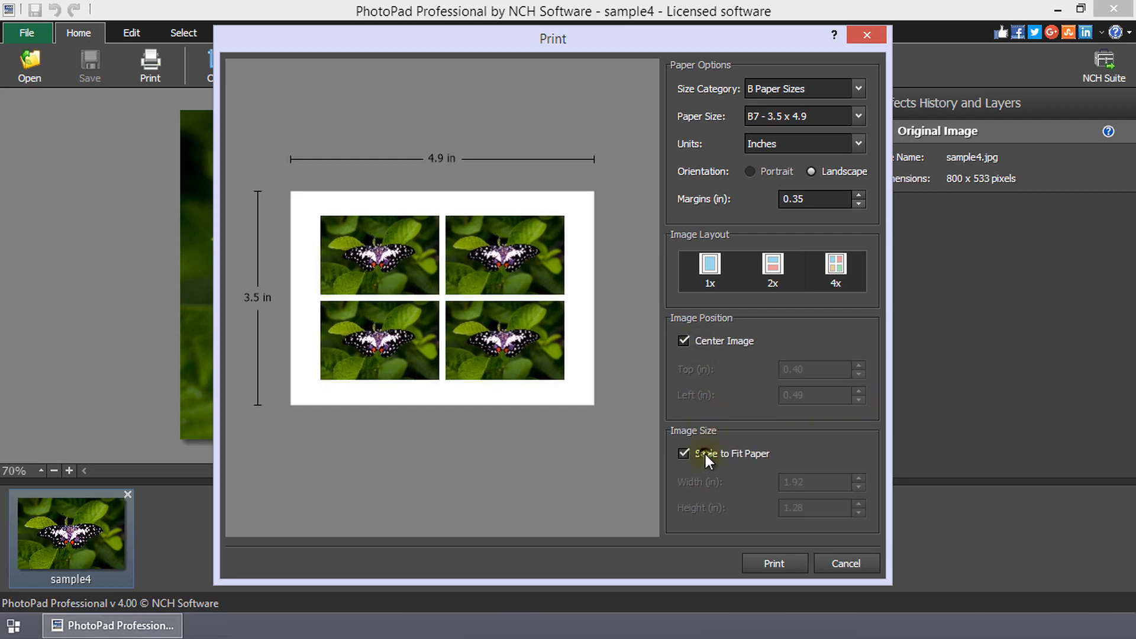
- Turn off Scale to Fit Paper, shrink each photo to 1.68 x 1.12 in, and print
left_click(682, 452)
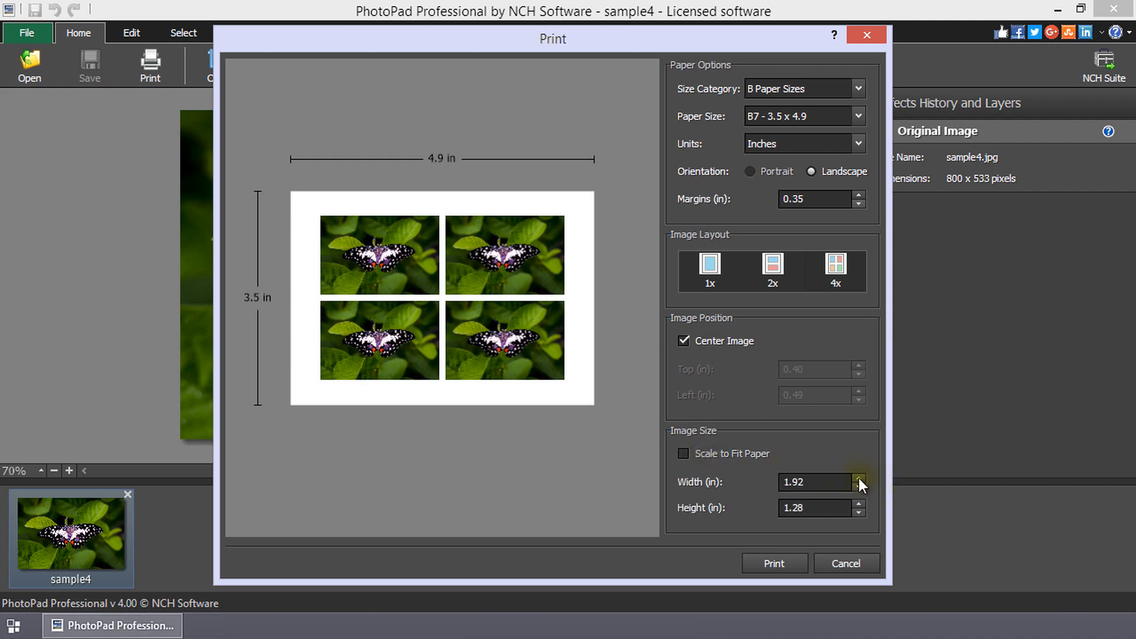
left_click(861, 517)
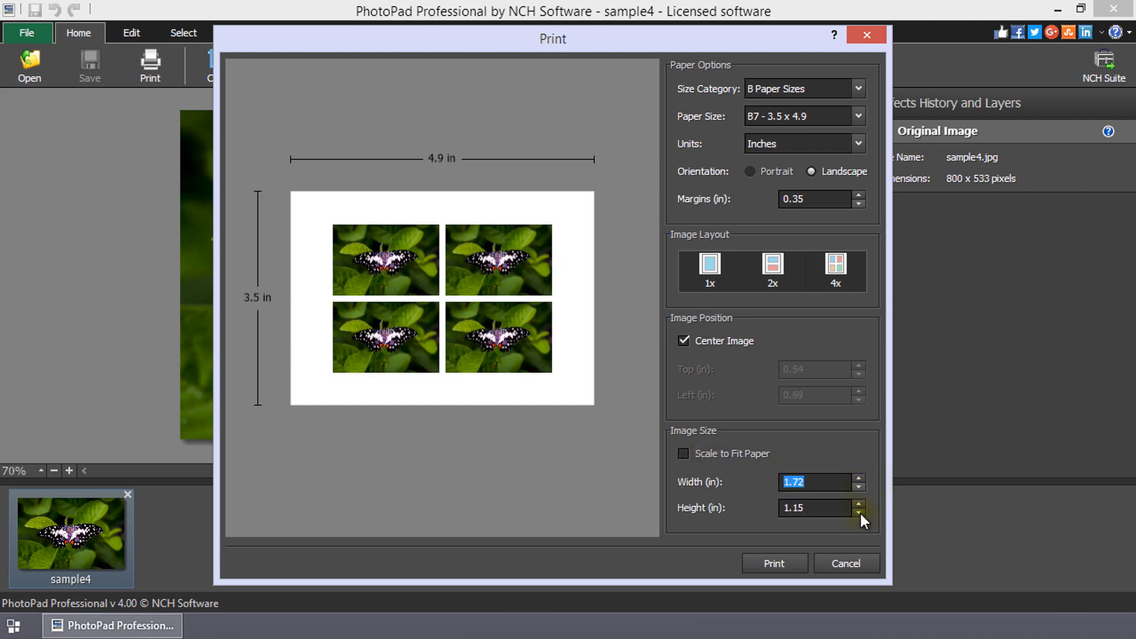
left_click(861, 513)
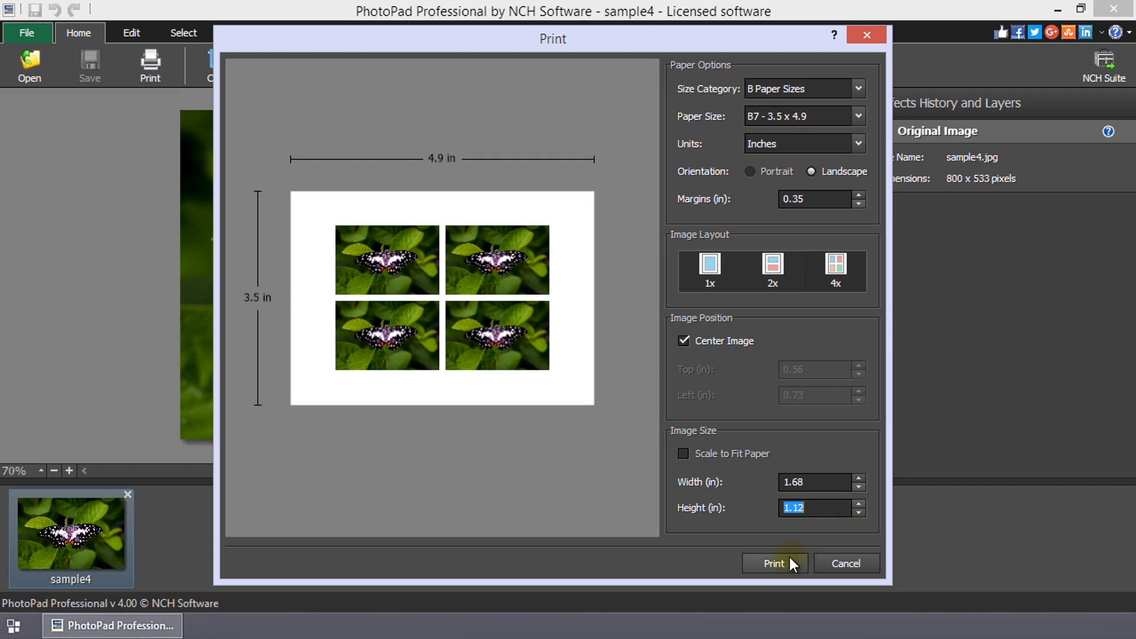
left_click(774, 562)
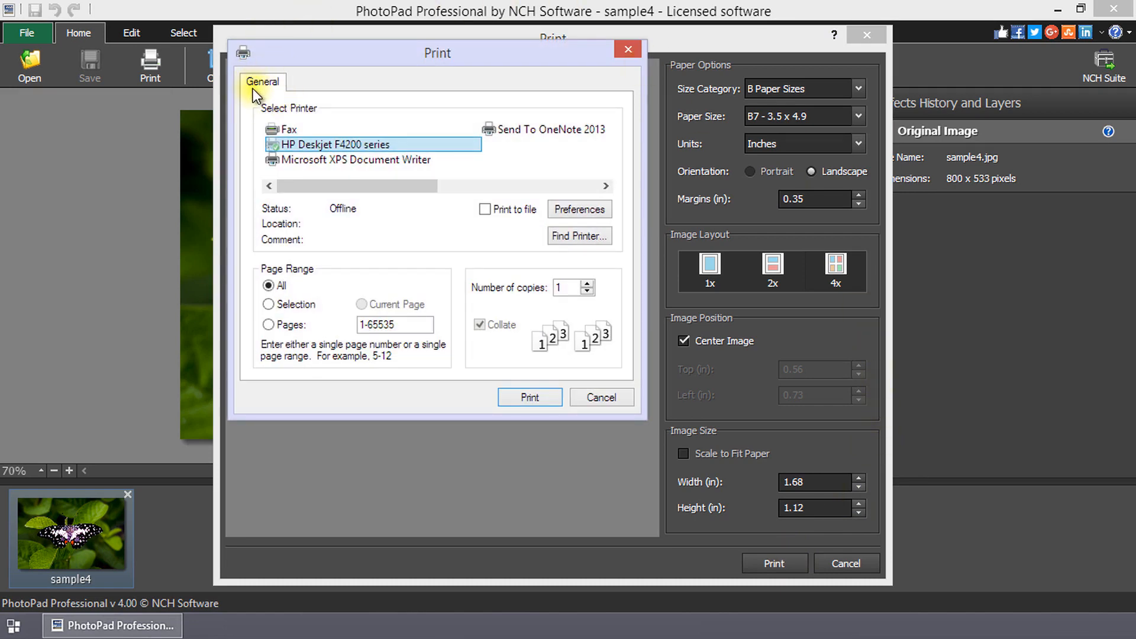
mouse_move(535, 365)
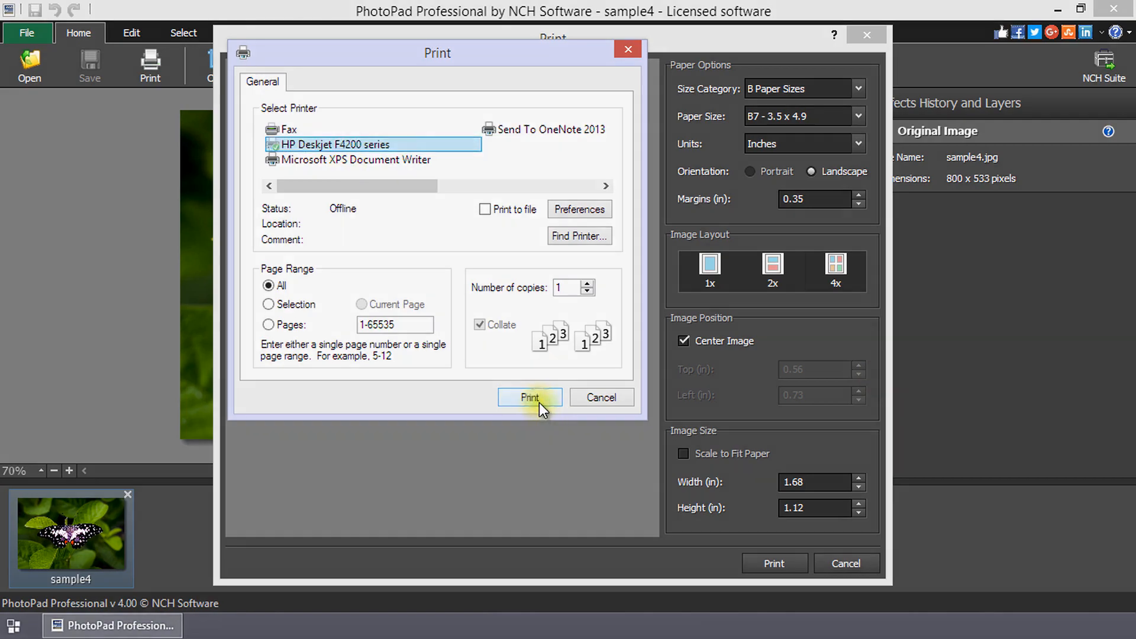
- Send the four-up page to the HP Deskjet F4200 series printer
left_click(530, 397)
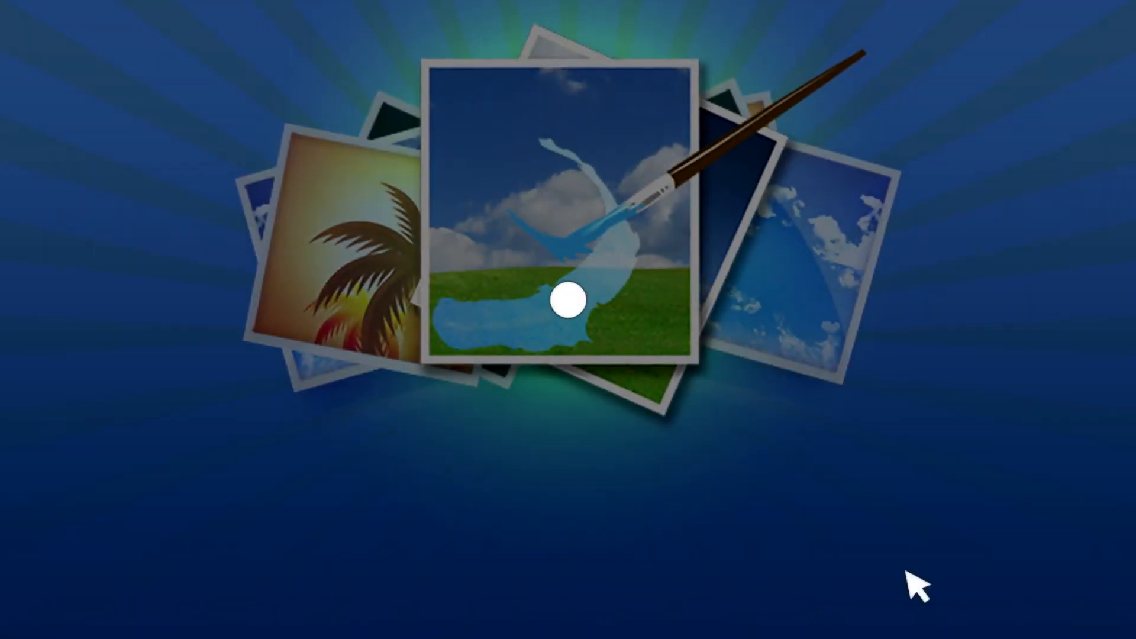